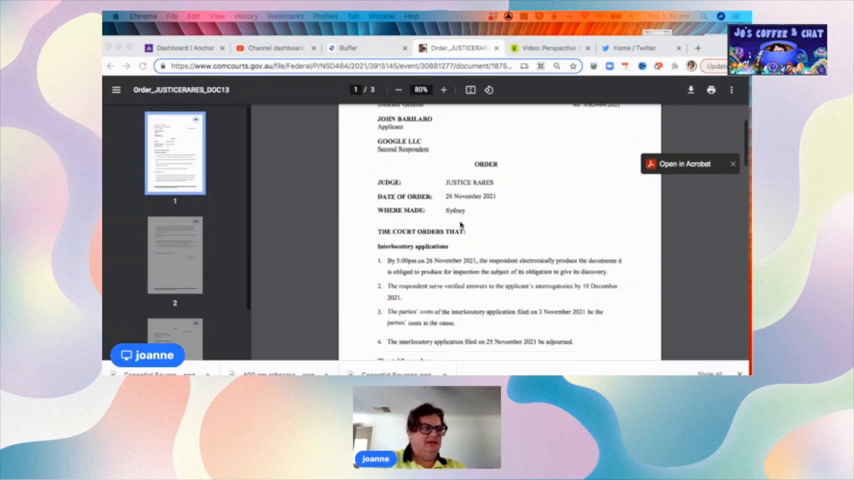
- Scroll through the orders PDF and down the court file details to the Court Events and Orders table
{"action": "scroll", "scroll_direction": "down", "scroll_amount": 3}
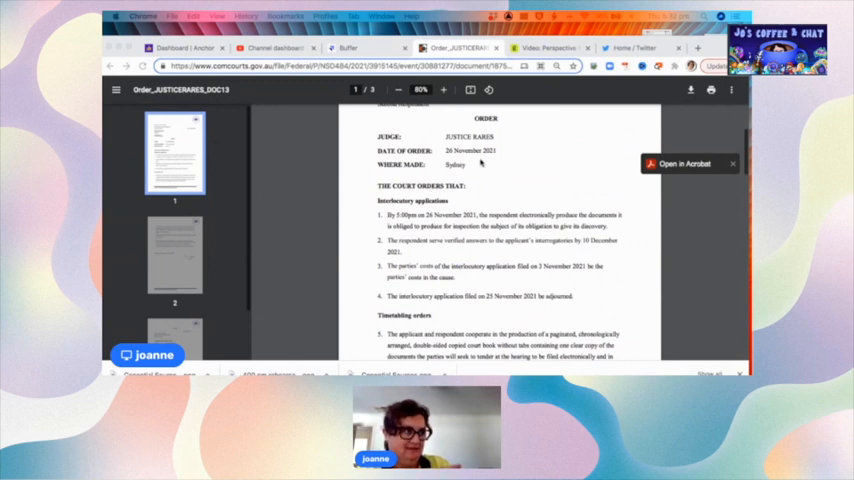
{"action": "scroll", "scroll_direction": "up", "scroll_amount": 3}
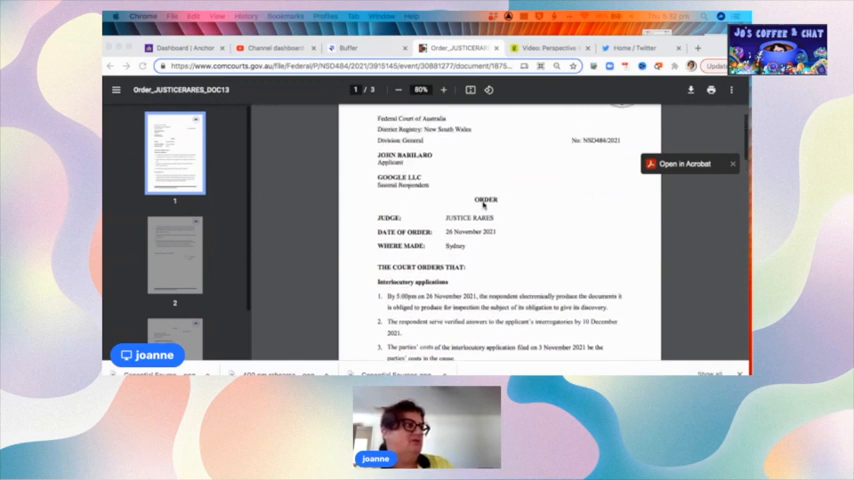
{"action": "scroll", "scroll_direction": "down", "scroll_amount": 3}
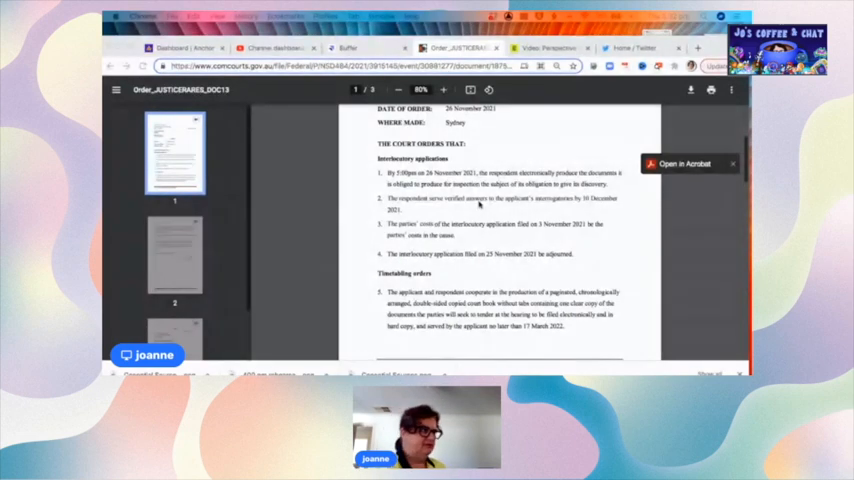
{"action": "scroll", "scroll_direction": "down", "scroll_amount": 3}
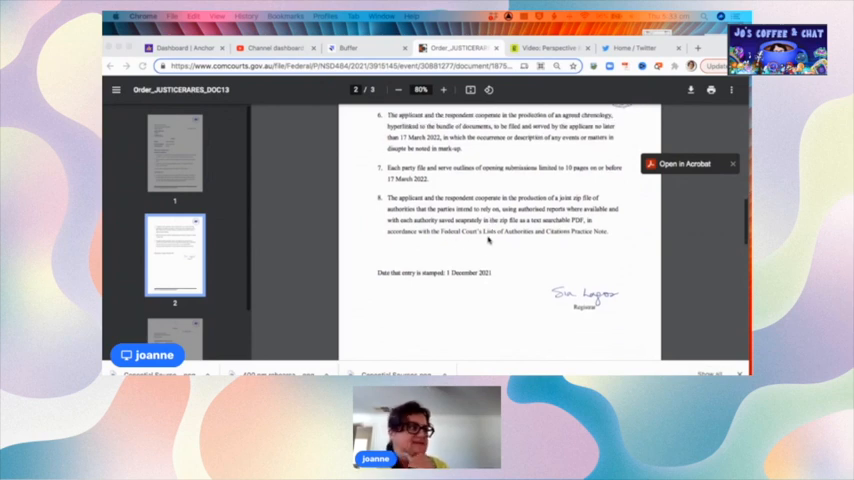
{"action": "scroll", "scroll_direction": "down", "scroll_amount": 3}
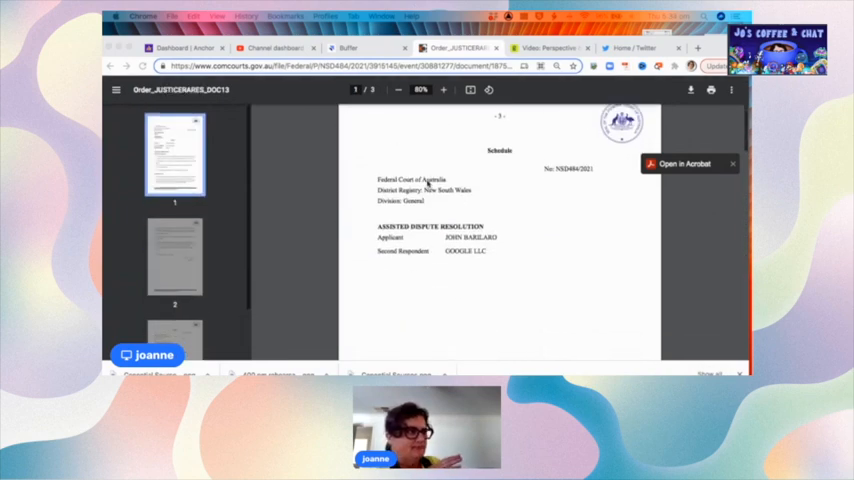
{"action": "scroll", "scroll_direction": "down", "scroll_amount": 3}
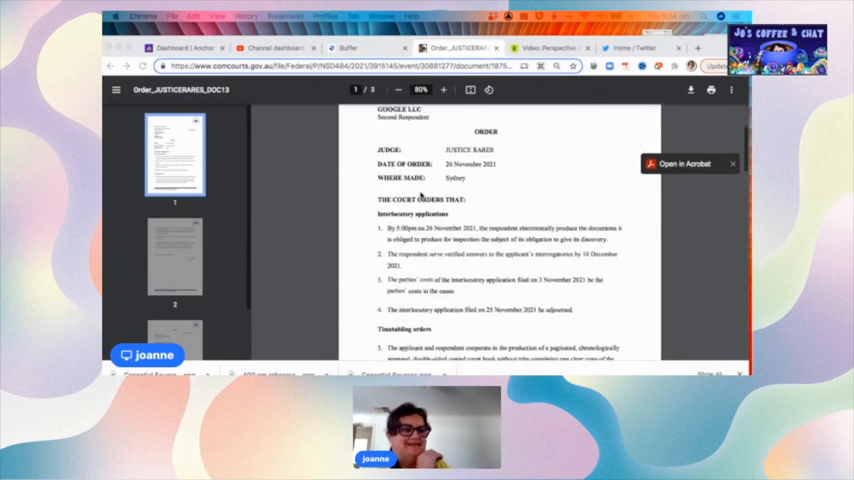
{"action": "scroll", "scroll_direction": "down", "scroll_amount": 3}
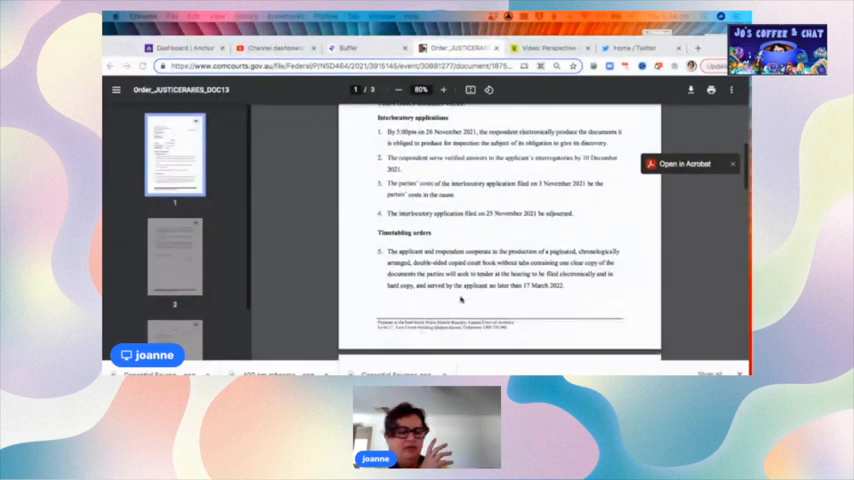
{"action": "scroll", "scroll_direction": "down", "scroll_amount": 3}
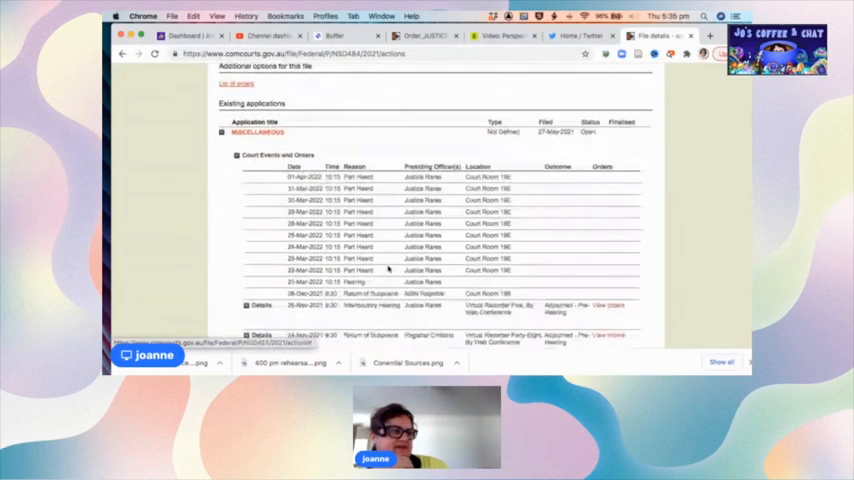
- Review the Court Events and Orders table, then open the case's full List of orders
{"action": "scroll", "scroll_direction": "down", "scroll_amount": 3}
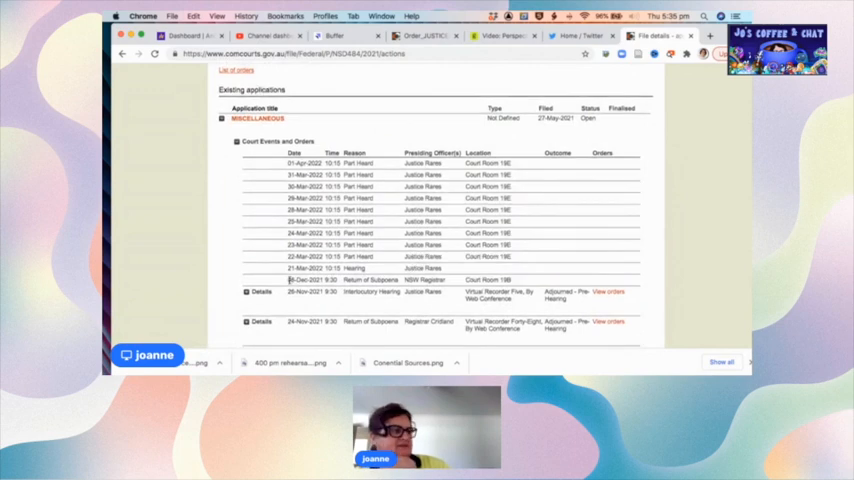
{"action": "scroll", "scroll_direction": "down", "scroll_amount": 3}
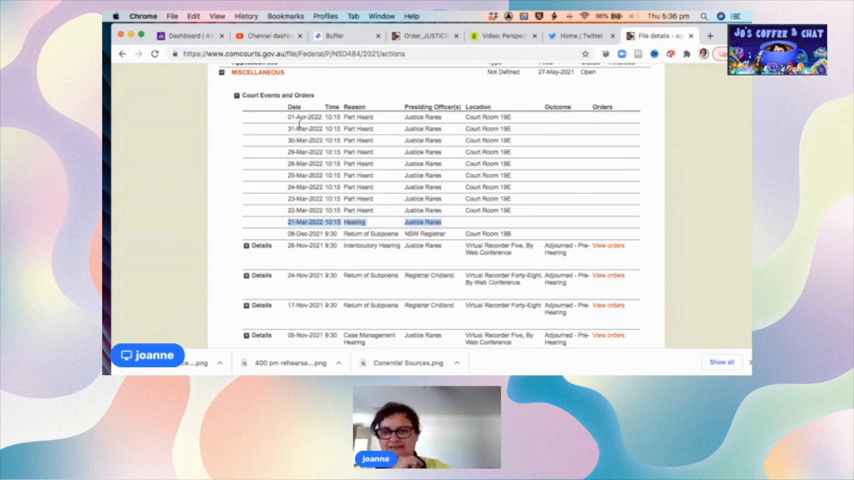
{"action": "scroll", "scroll_direction": "down", "scroll_amount": 3}
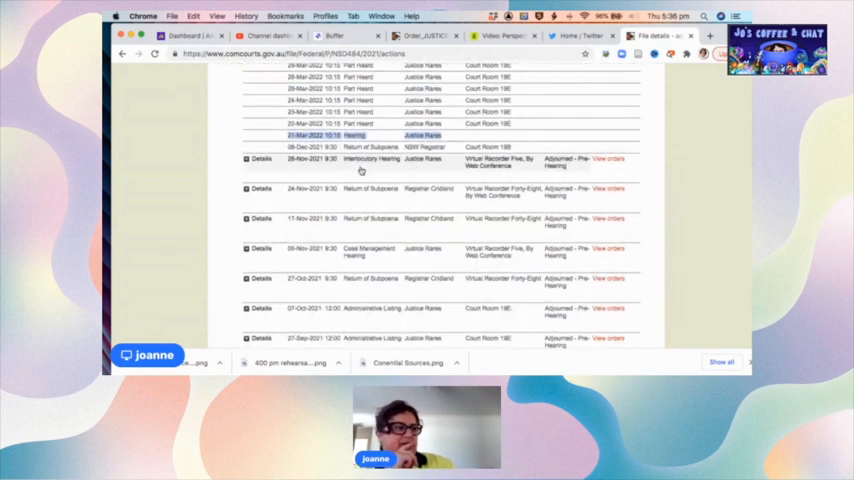
{"action": "scroll", "scroll_direction": "up", "scroll_amount": 3}
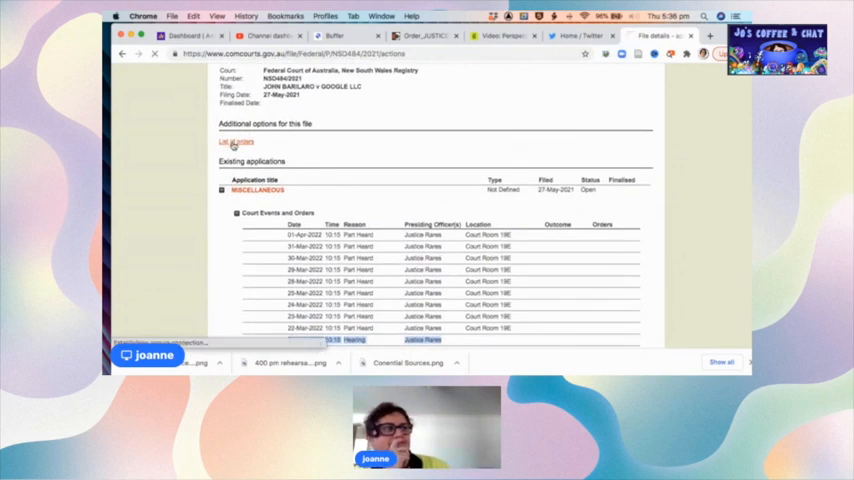
{"action": "left_click", "coordinate": [236, 142]}
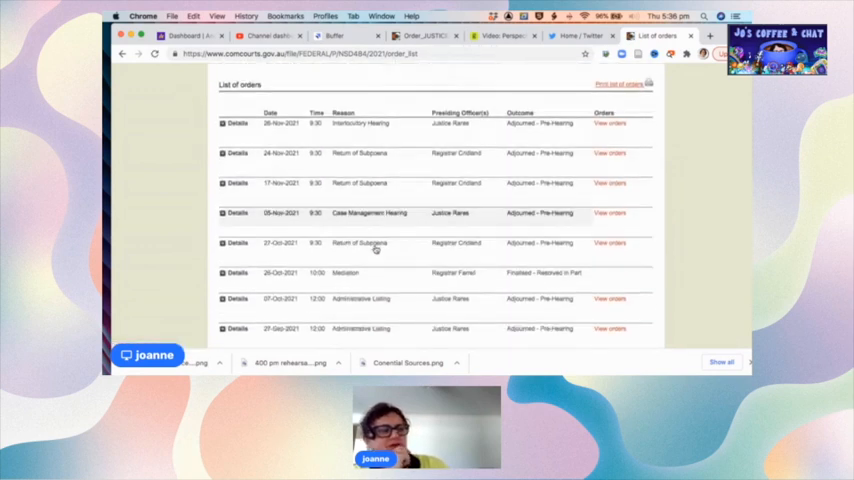
{"action": "scroll", "scroll_direction": "down", "scroll_amount": 3}
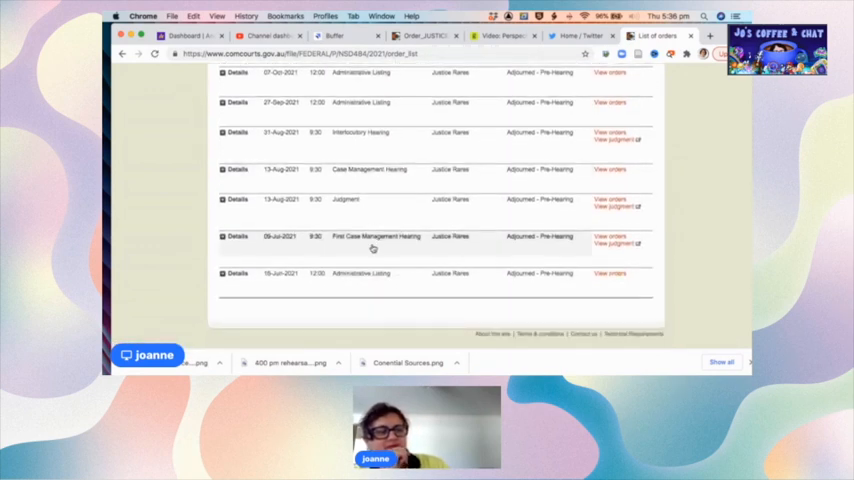